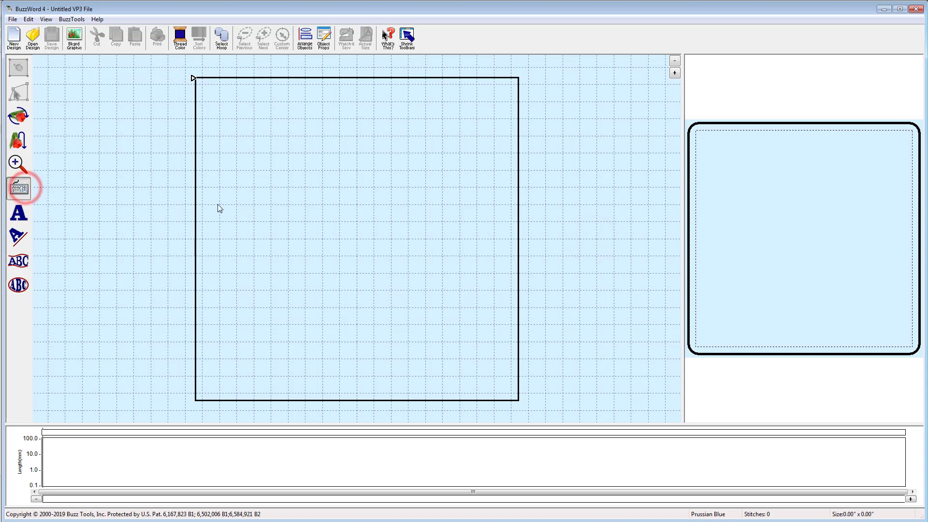
Step: Create a new Keypad lettering object and browse for a different letter folder
click(18, 188)
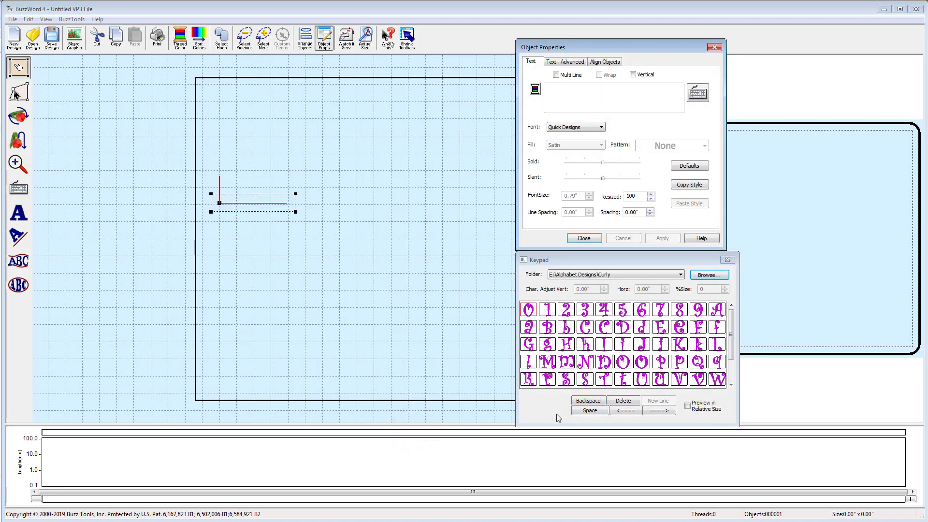
mouse_move(748, 280)
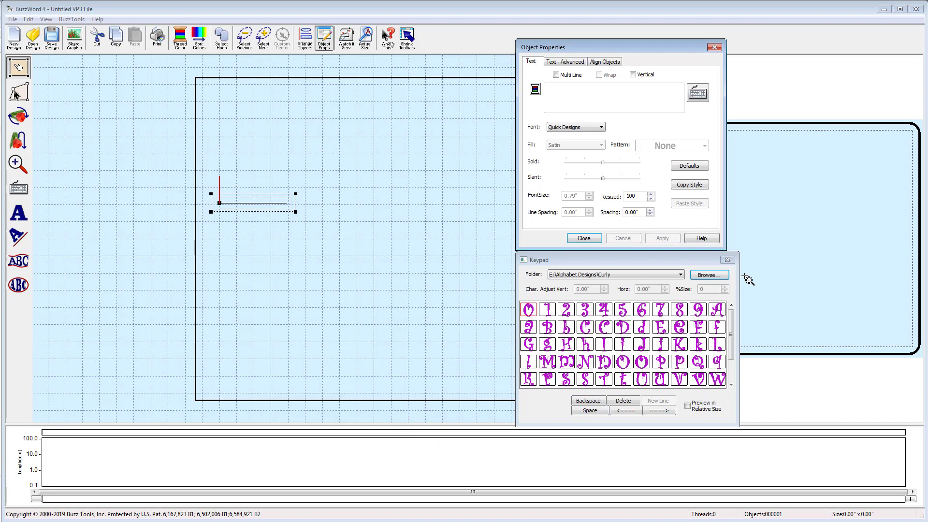
click(708, 274)
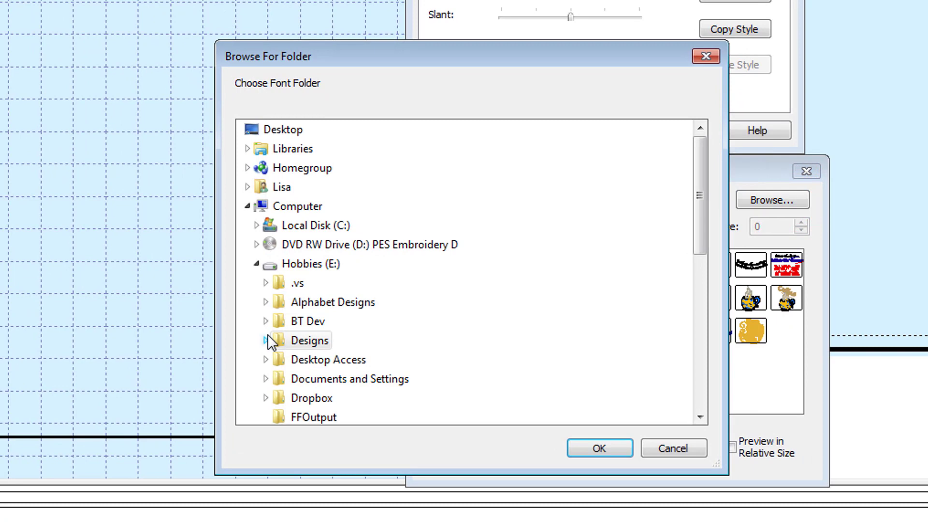
Step: Choose Alphabet Designs > Fancy Script > Fancy - 37mm as the letter set
click(266, 302)
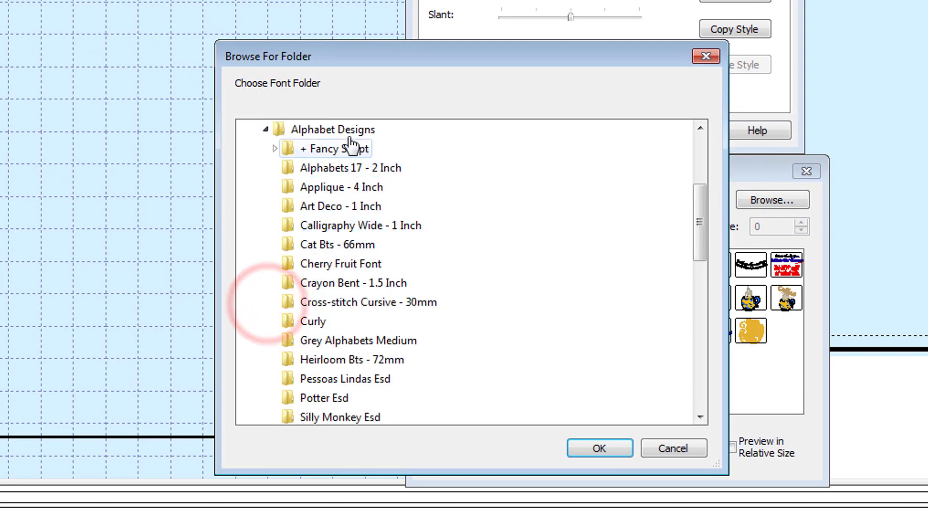
click(274, 148)
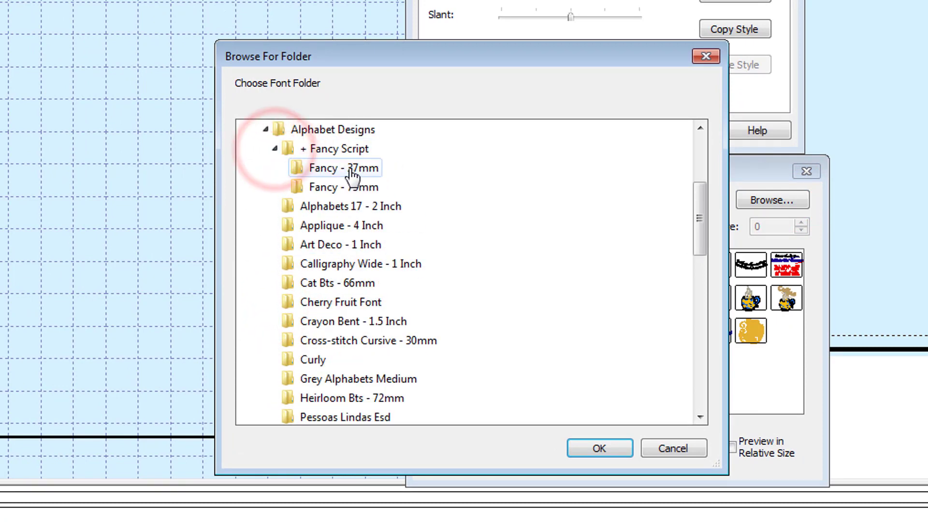
click(334, 168)
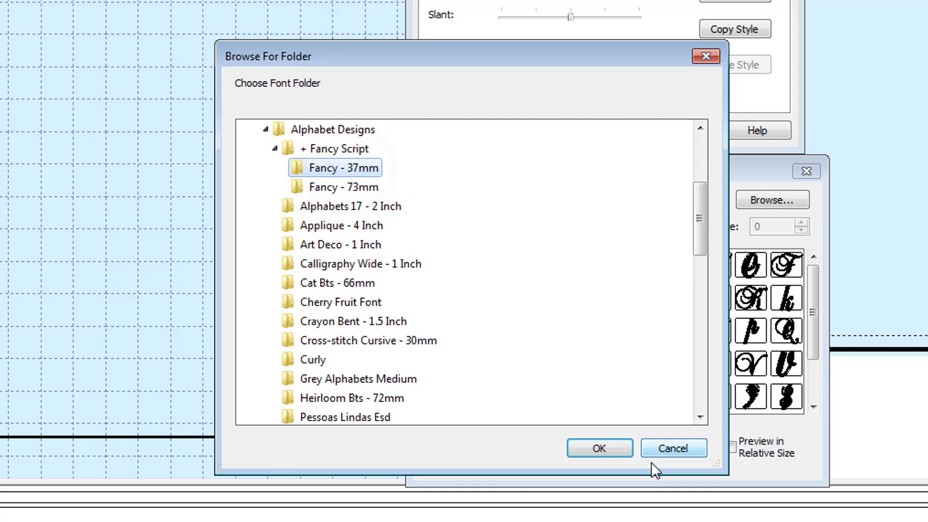
mouse_move(599, 448)
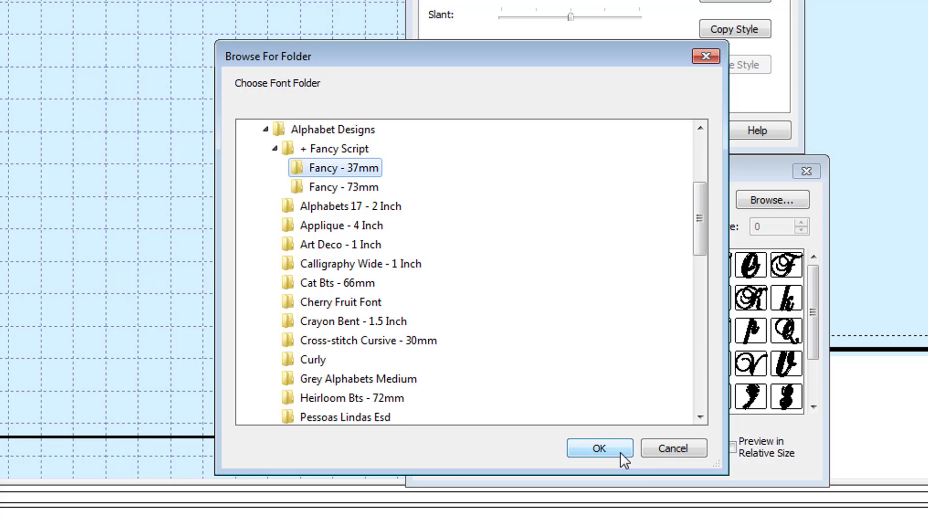
Step: Confirm the Fancy - 37mm folder, spell Angel, and set letter size to 50%
click(599, 448)
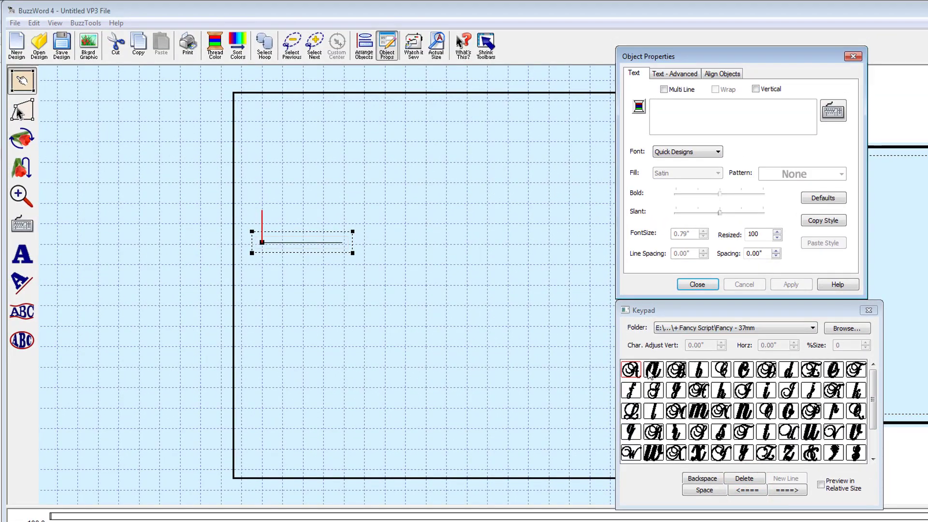
click(631, 369)
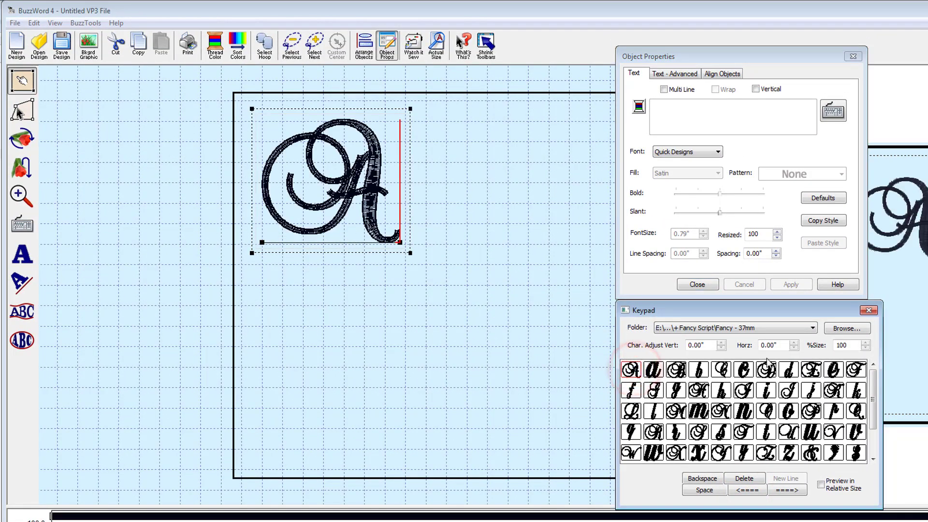
click(865, 342)
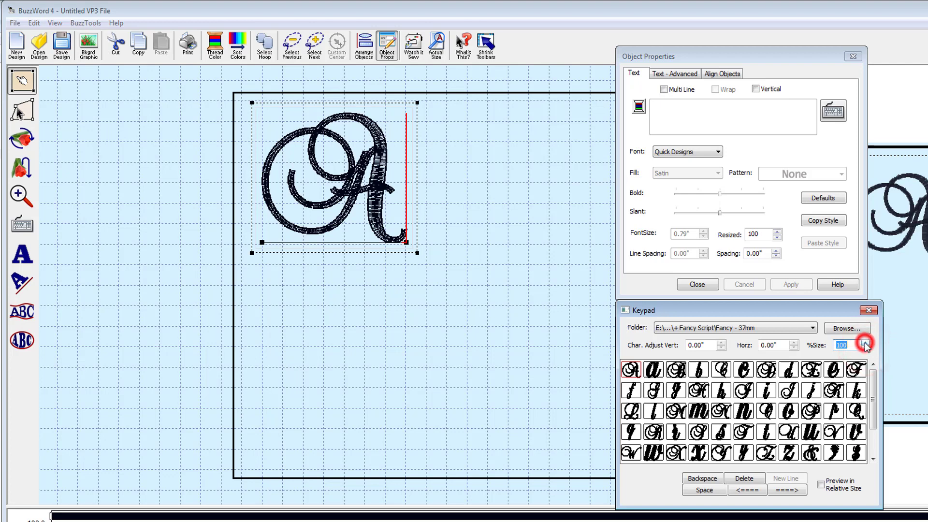
click(865, 348)
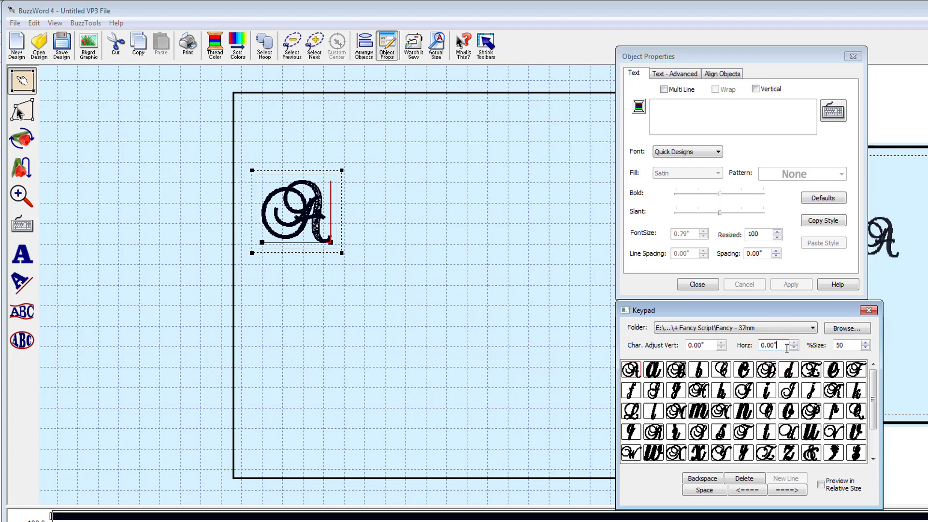
click(744, 411)
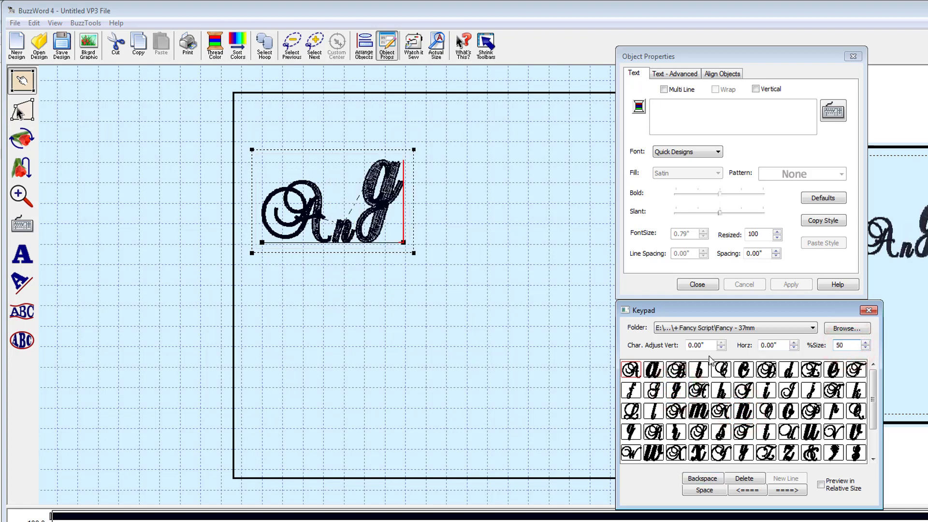
Step: Drop the g below the baseline using Char. Adjust Vert
click(721, 348)
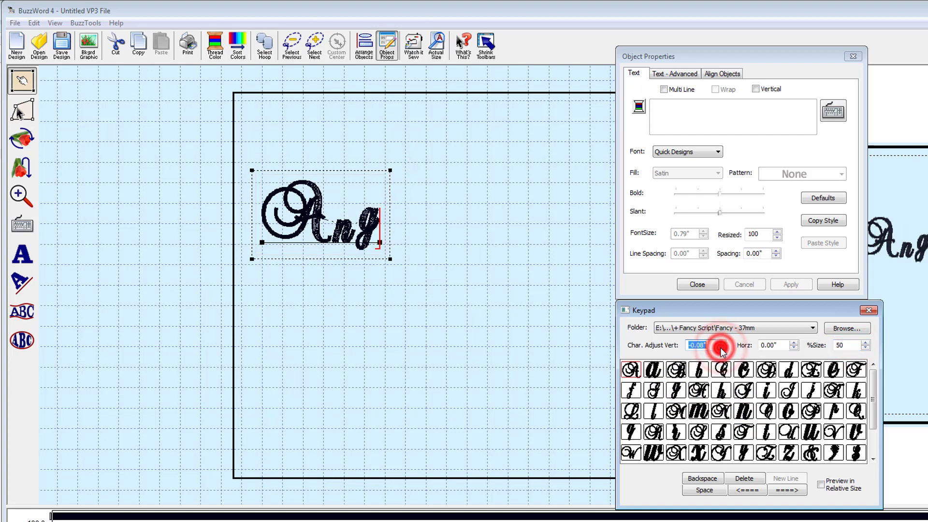
click(714, 348)
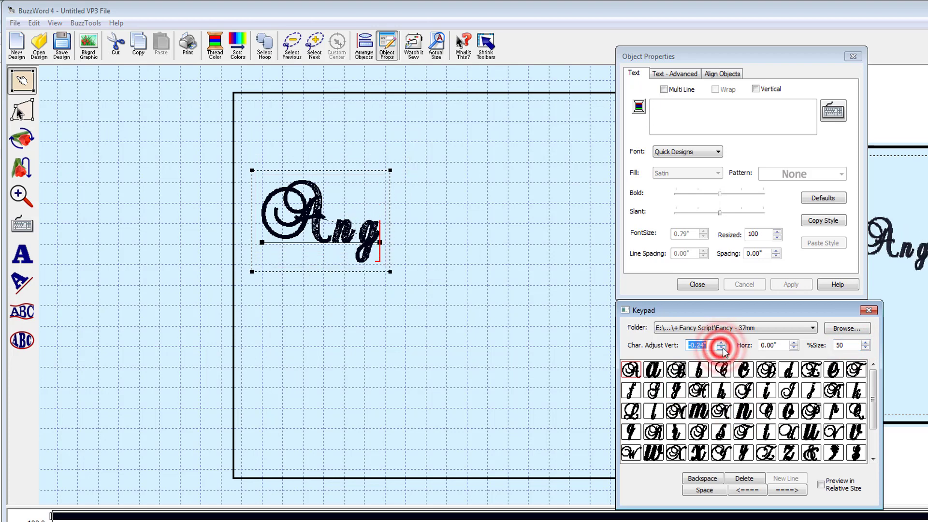
click(721, 343)
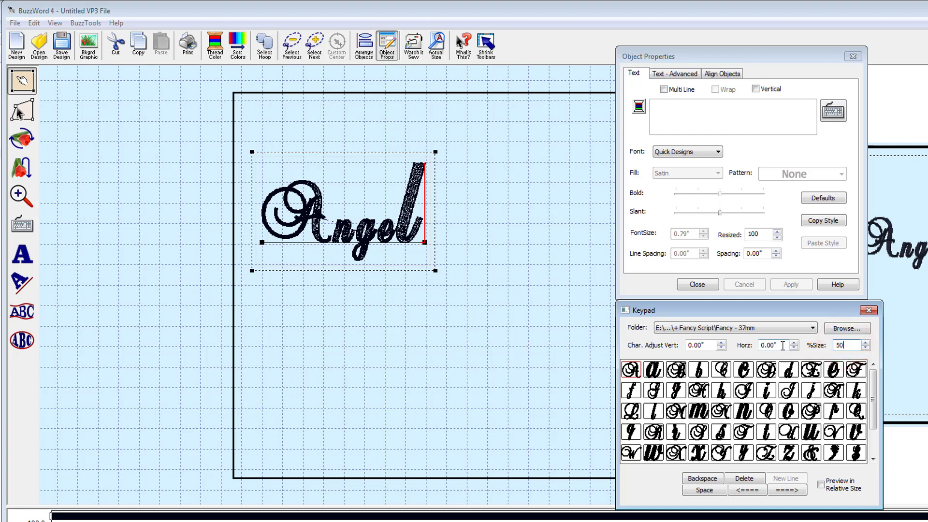
Step: Add the final a, nudge the capital A down, and close the Keypad windows
click(651, 369)
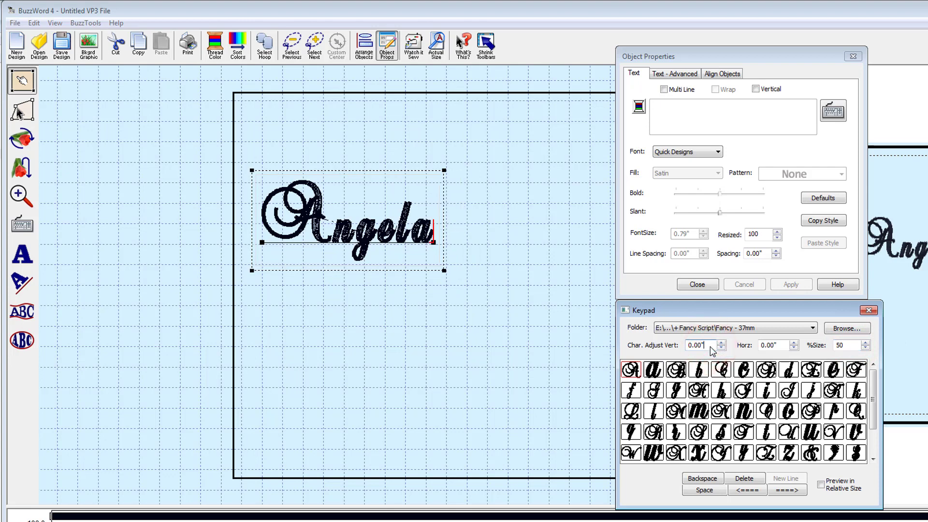
click(746, 490)
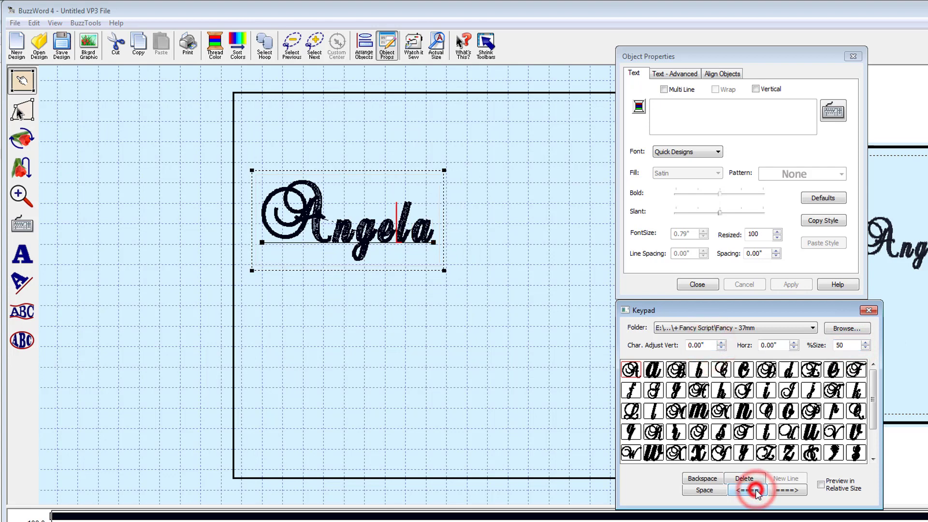
click(749, 490)
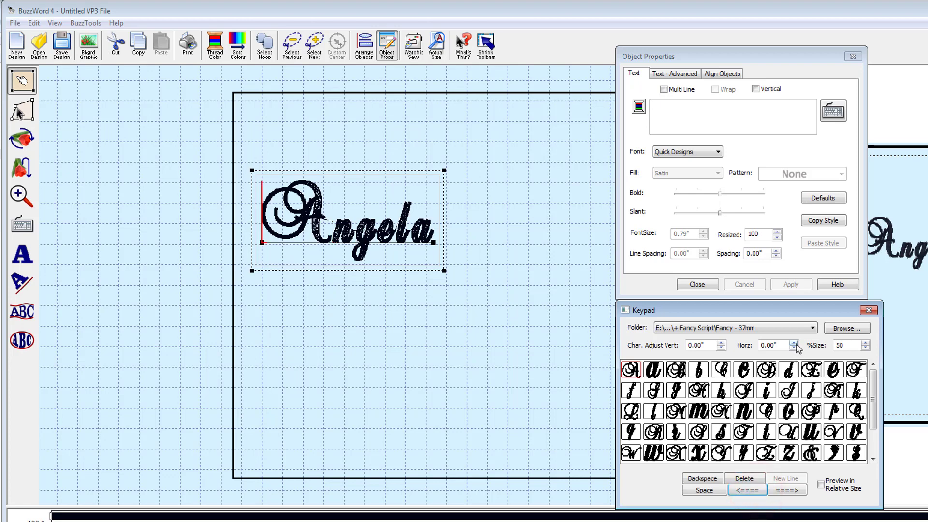
click(722, 348)
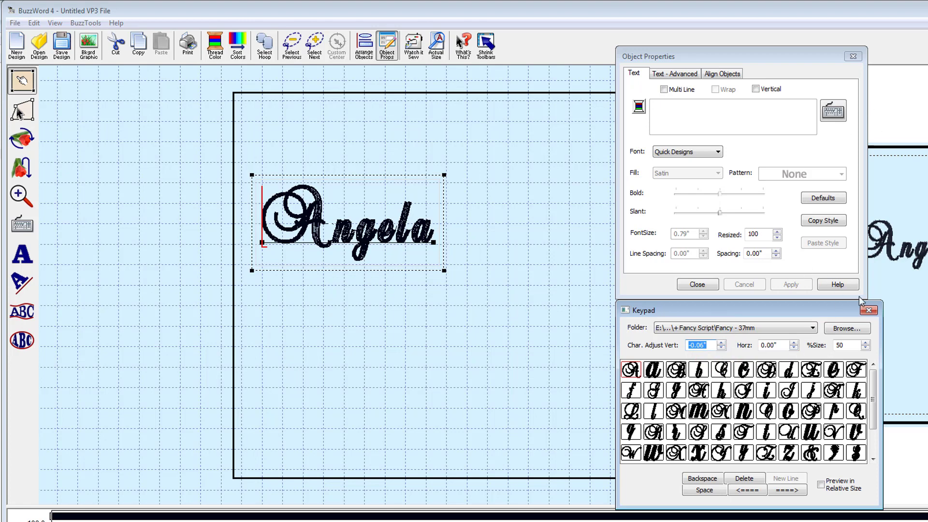
click(868, 310)
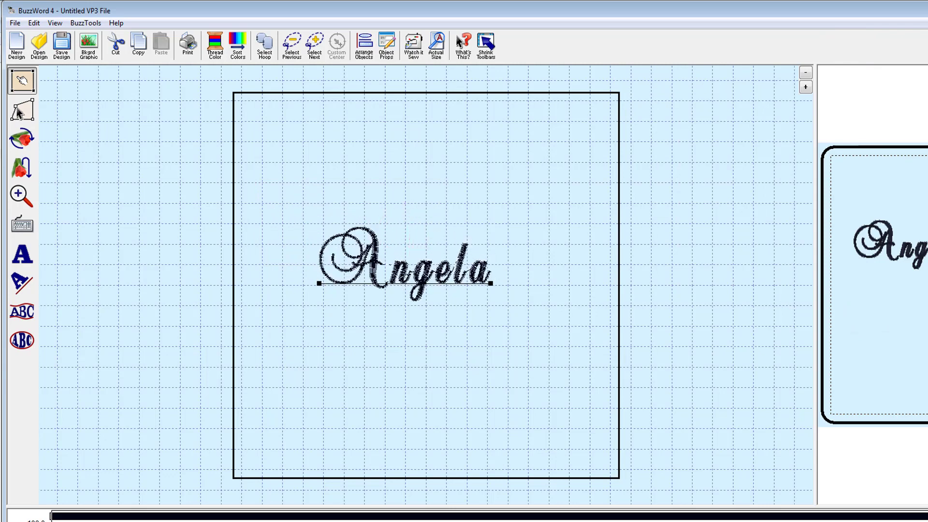
Step: Select the whole Angela lettering object on the hoop
click(404, 271)
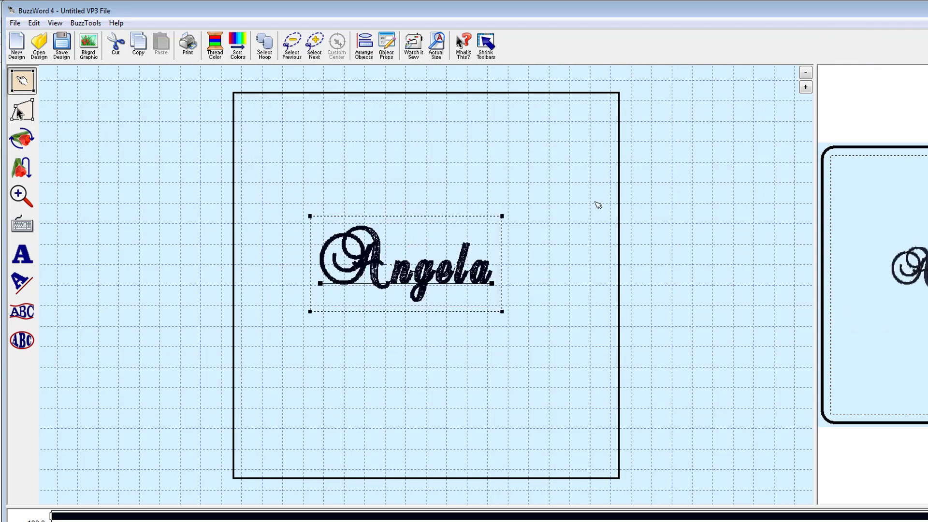